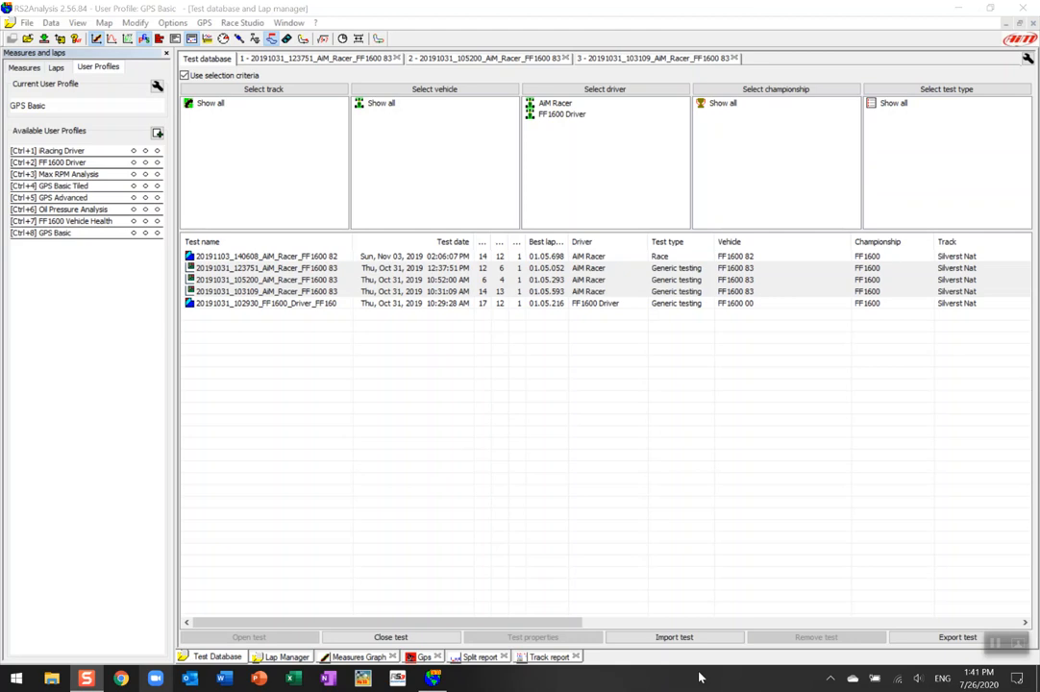
pyautogui.moveTo(665, 582)
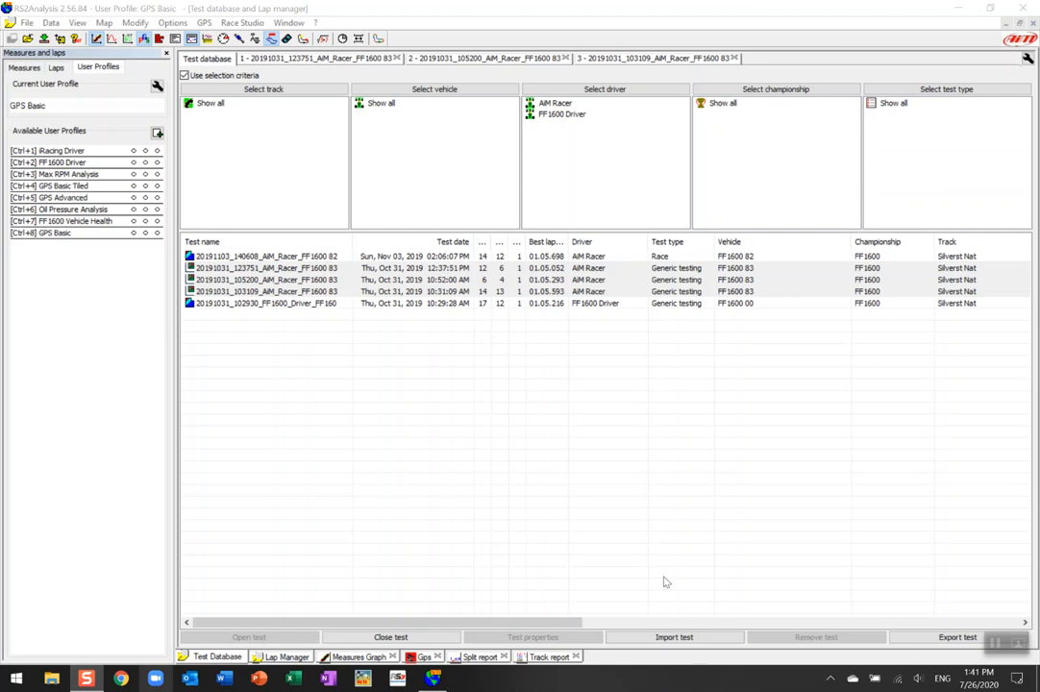
pyautogui.moveTo(371, 405)
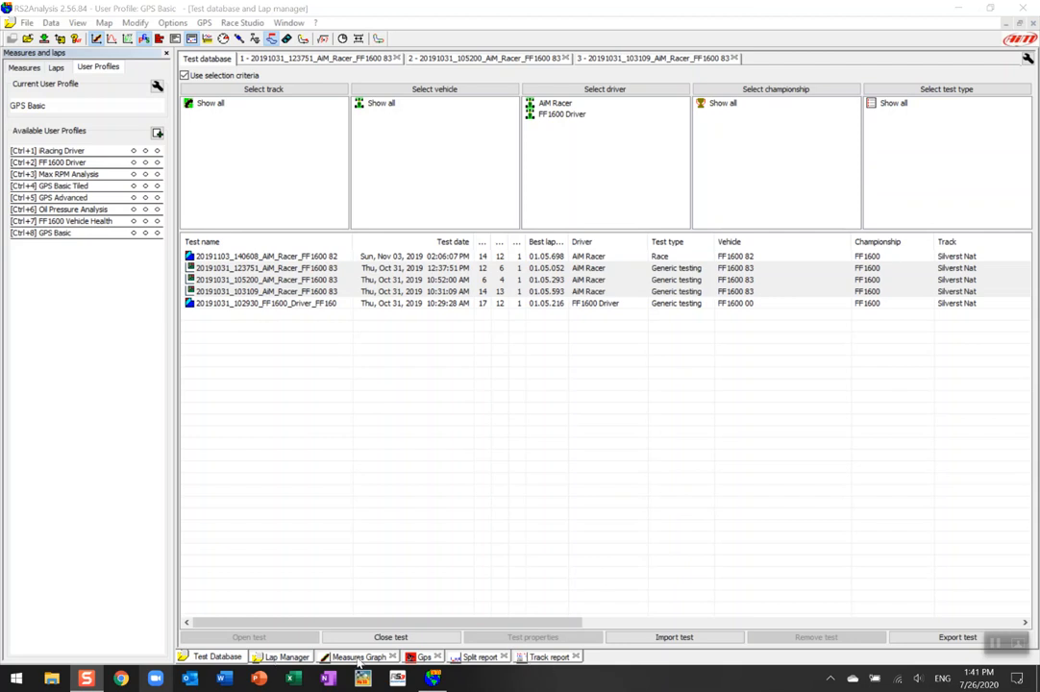
# Step: Show the measures graph comparing the three sessions' speed and longitudinal acceleration
pyautogui.click(357, 657)
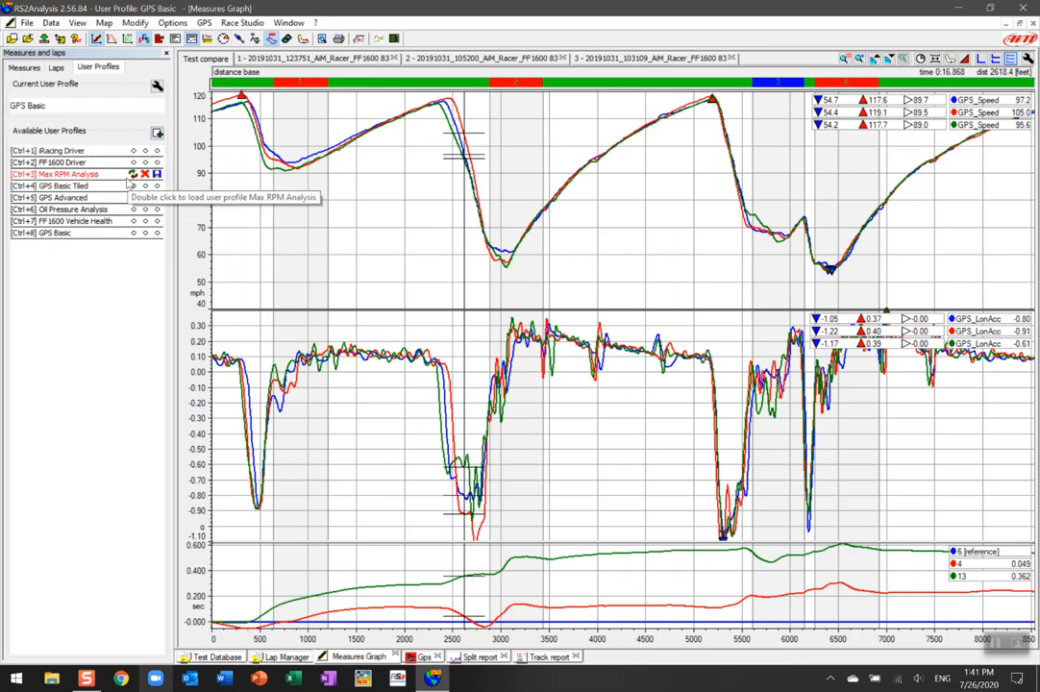
pyautogui.moveTo(111, 252)
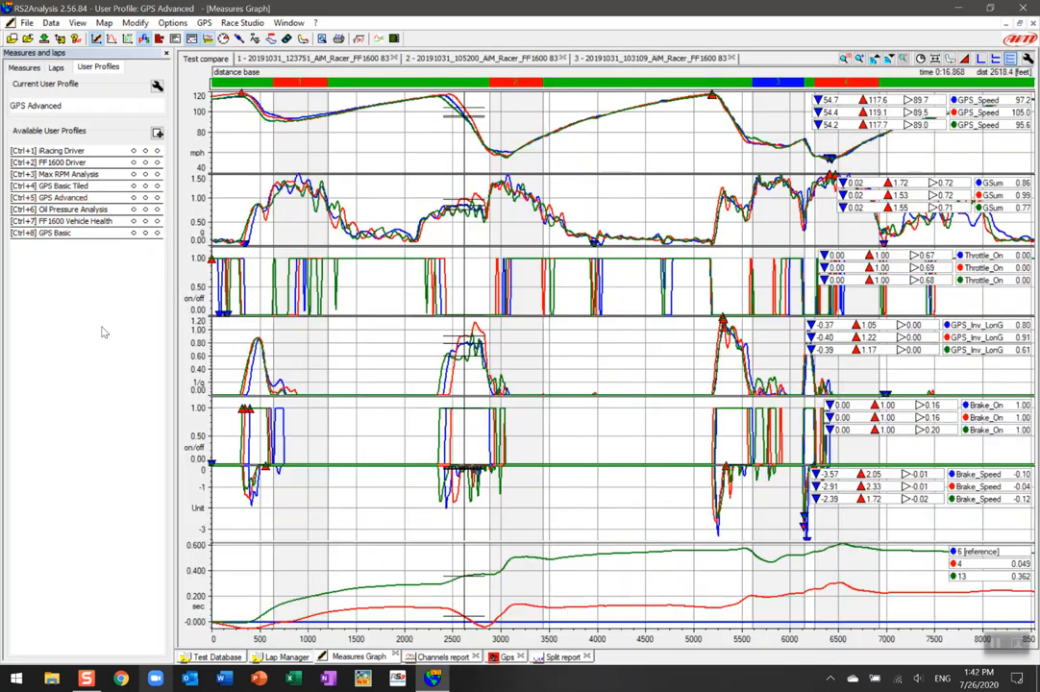
pyautogui.moveTo(649, 365)
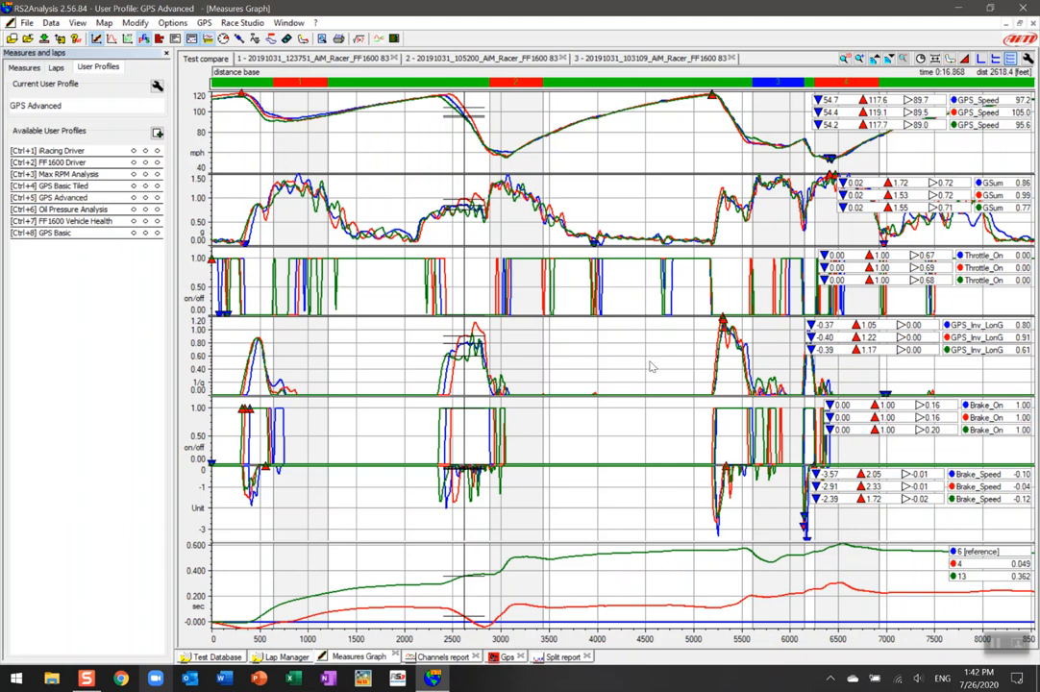
pyautogui.moveTo(377, 288)
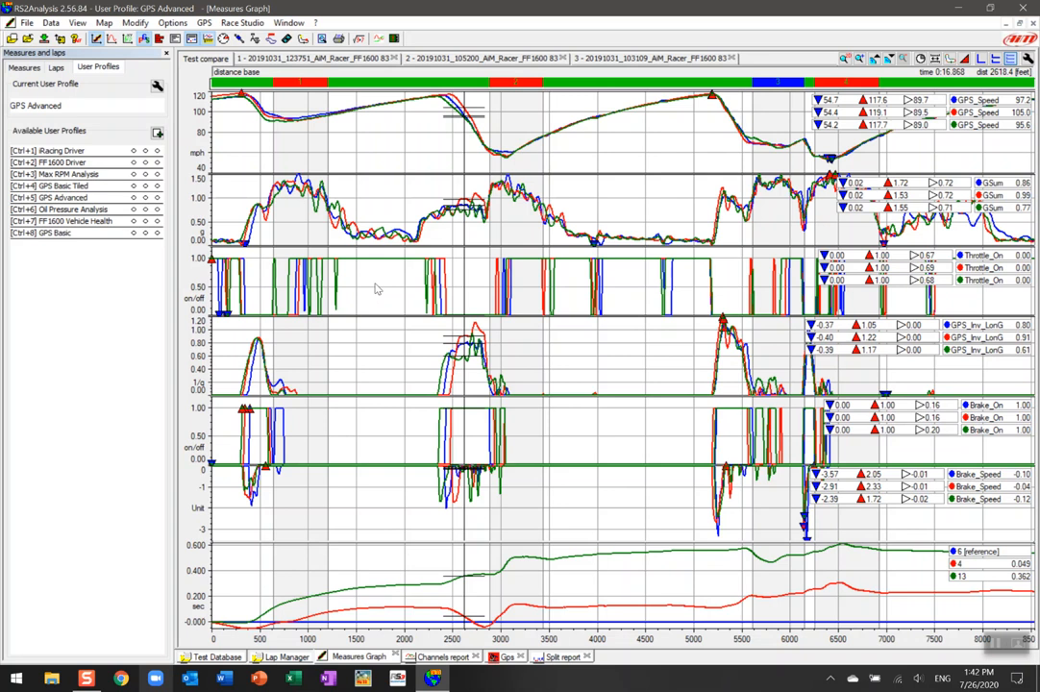
pyautogui.moveTo(613, 457)
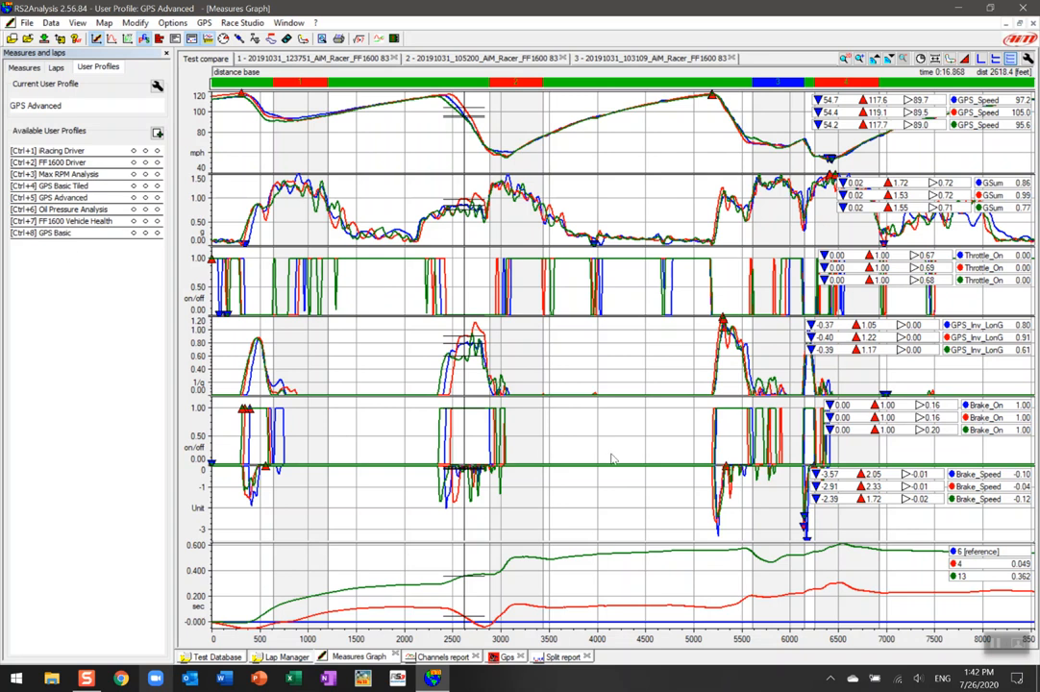
pyautogui.moveTo(473, 434)
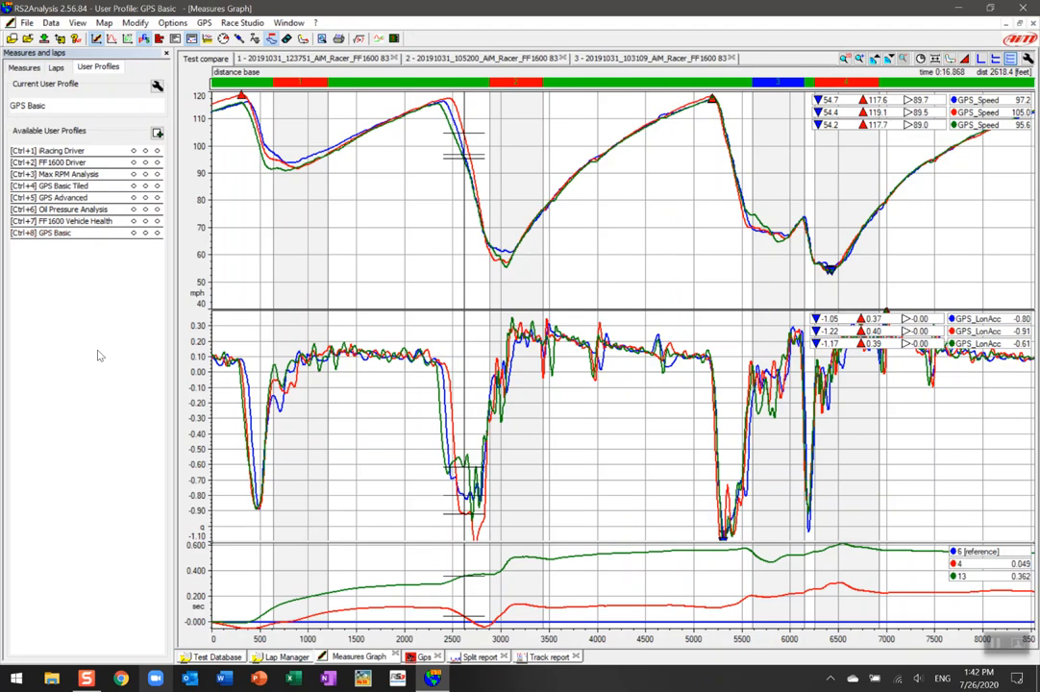
pyautogui.moveTo(480, 365)
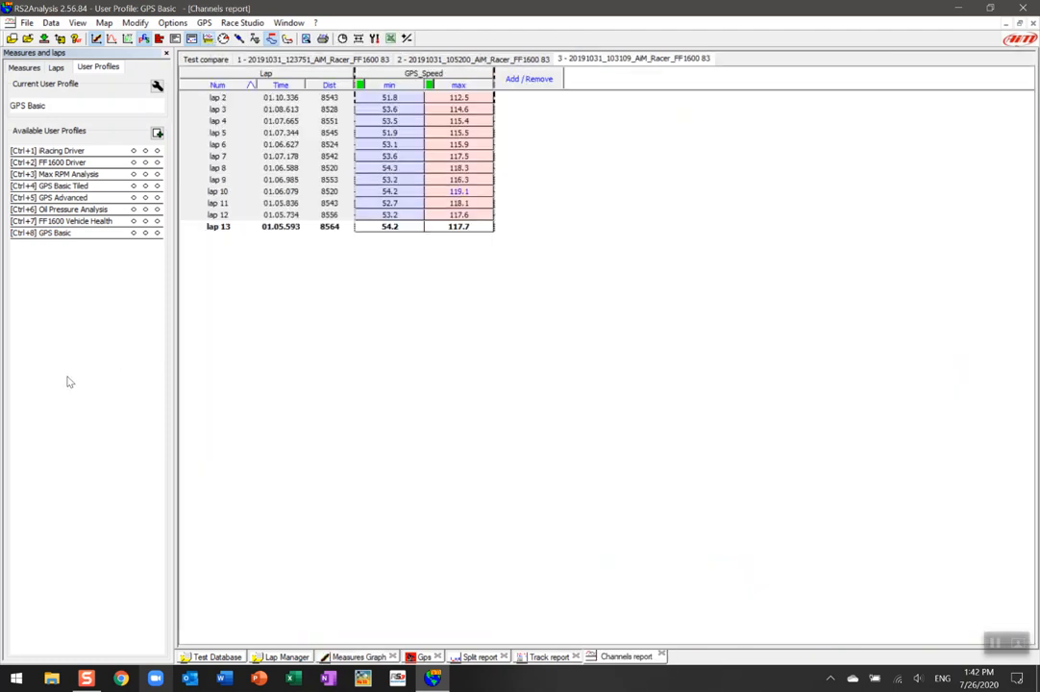
pyautogui.moveTo(261, 415)
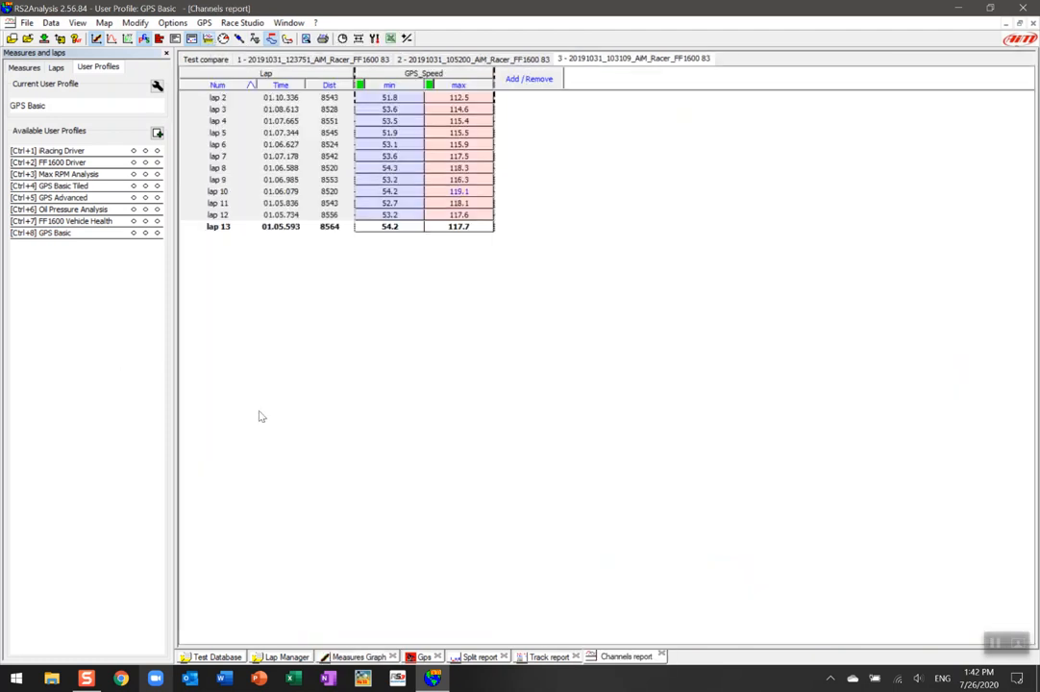
pyautogui.moveTo(677, 363)
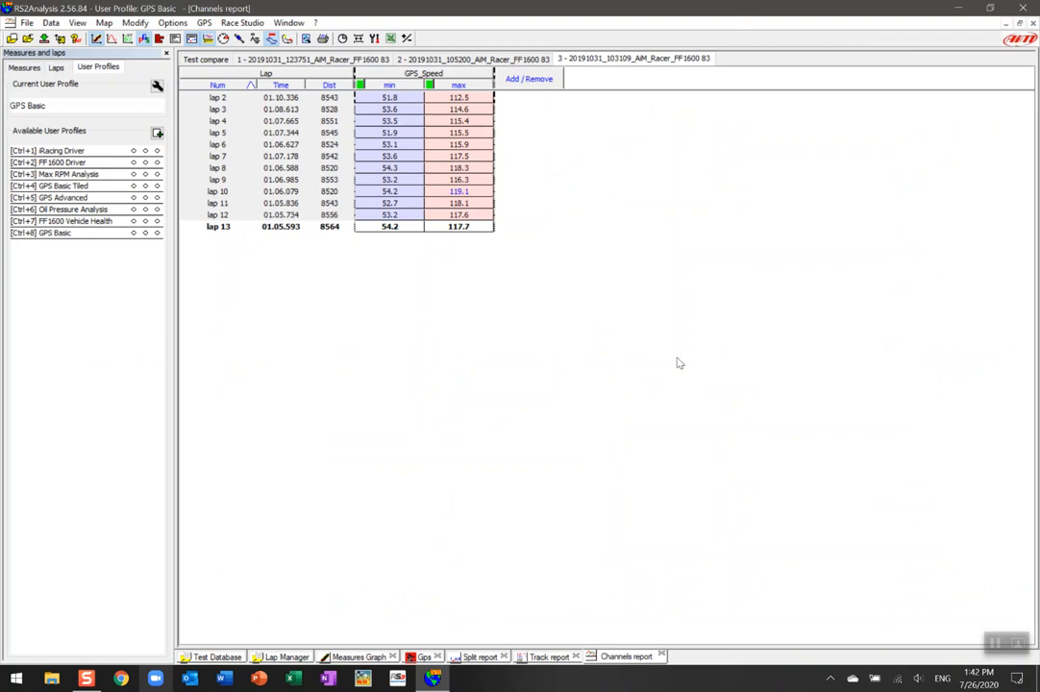
pyautogui.moveTo(548, 86)
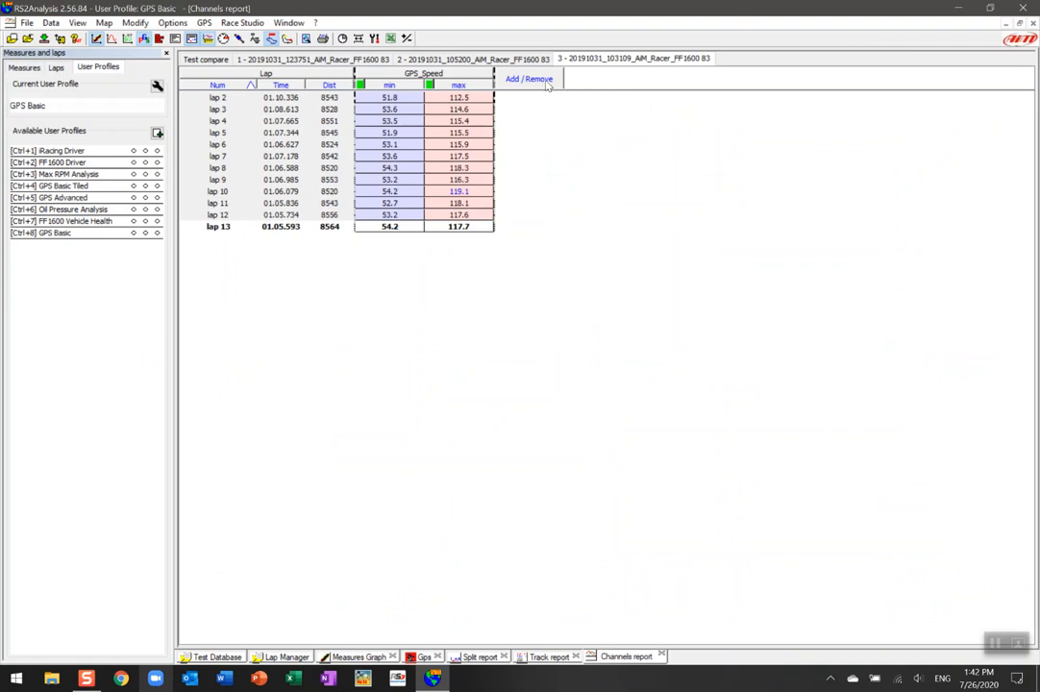
# Step: Add Average to the shown report objects for GPS_Speed alongside Min and Max
pyautogui.click(527, 78)
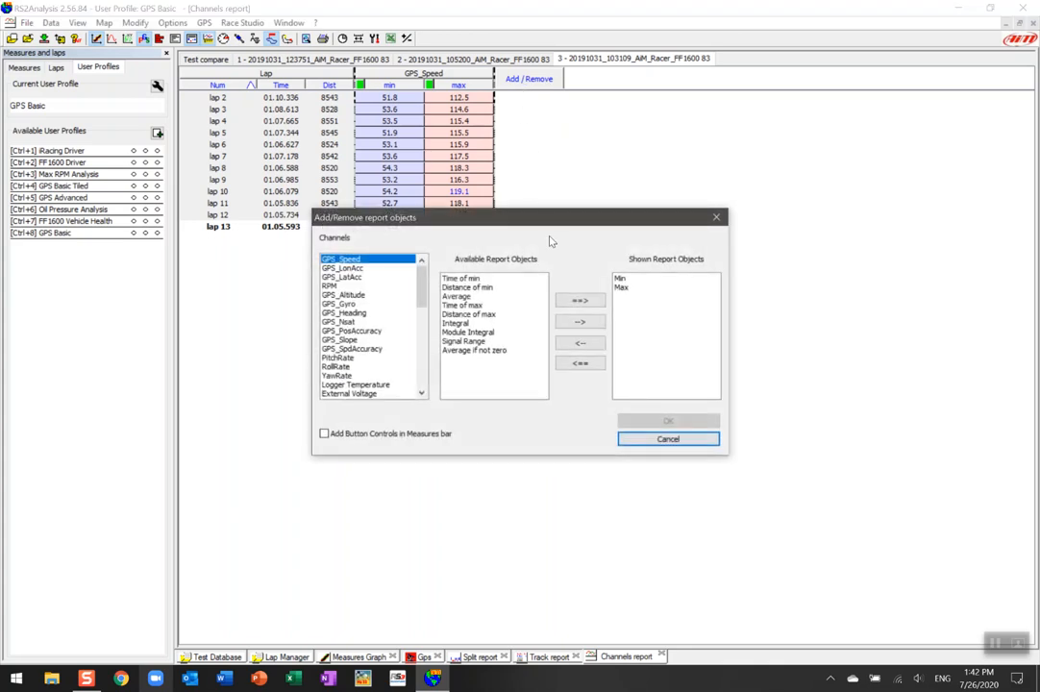
pyautogui.moveTo(465, 402)
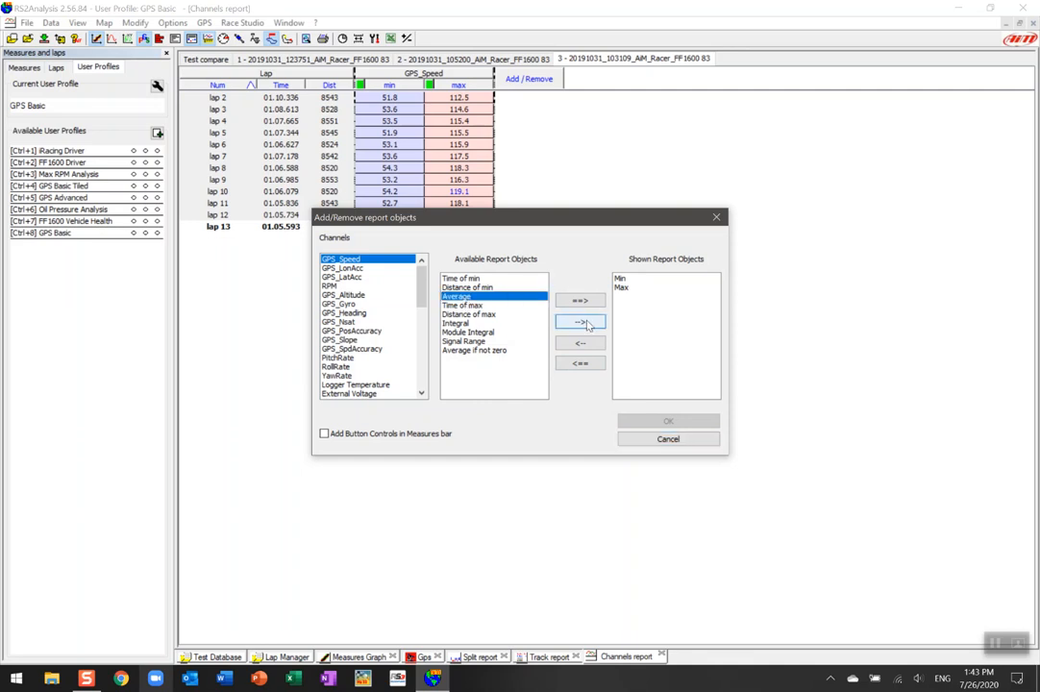
pyautogui.click(580, 320)
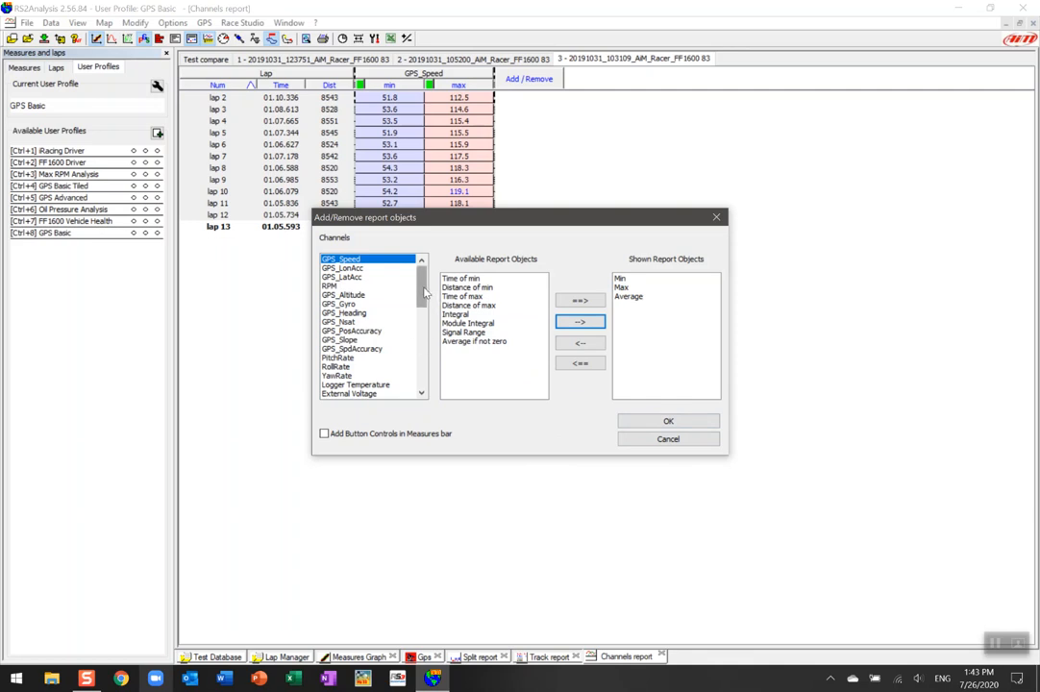
# Step: Report Max for the brake, coast and throttle lap math channels and apply to the table
pyautogui.scroll(-3)
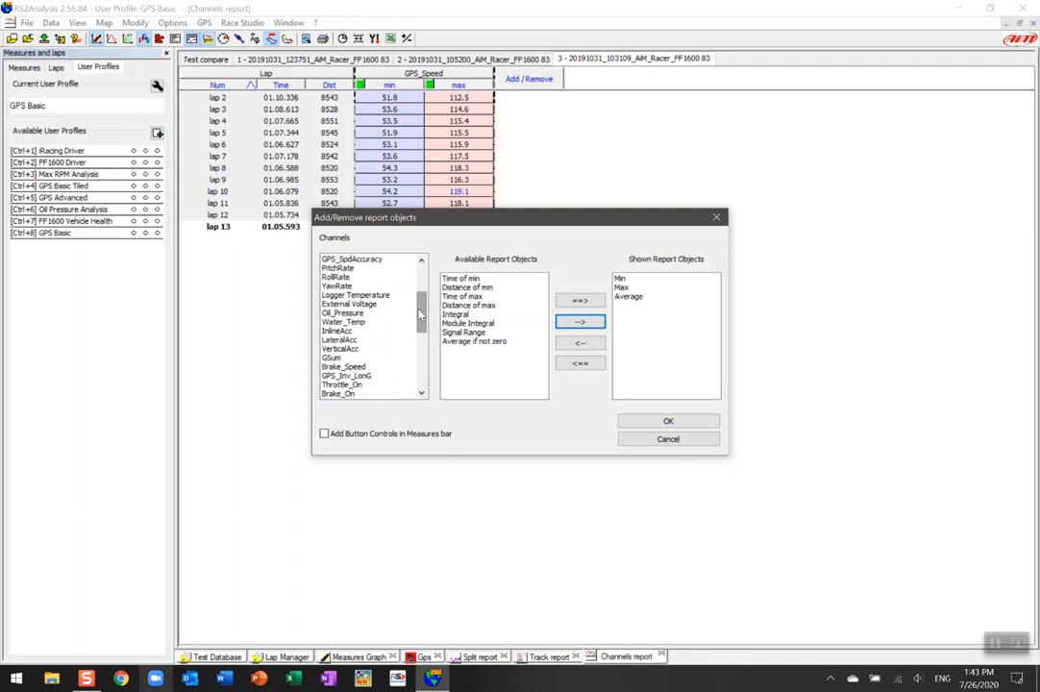
pyautogui.scroll(-3)
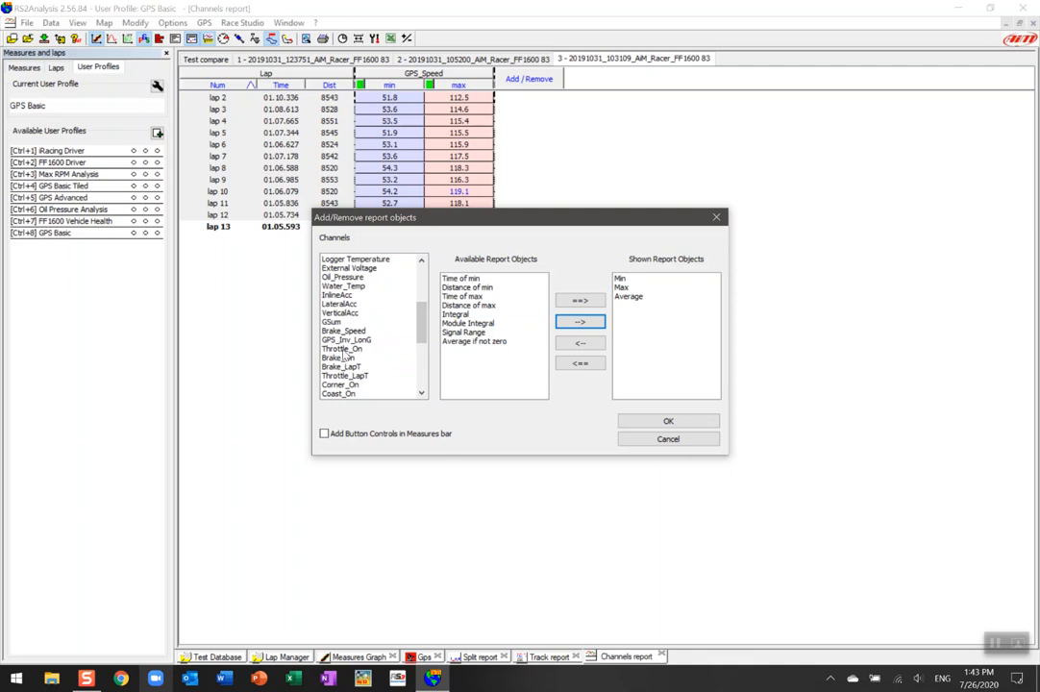
pyautogui.moveTo(432, 331)
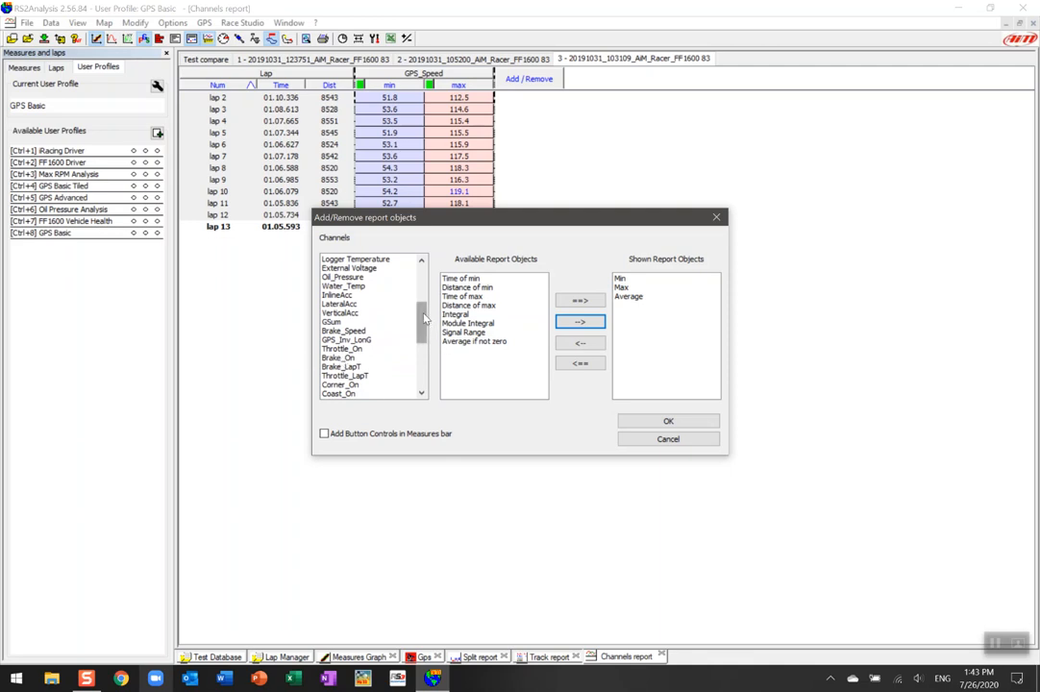
pyautogui.scroll(-3)
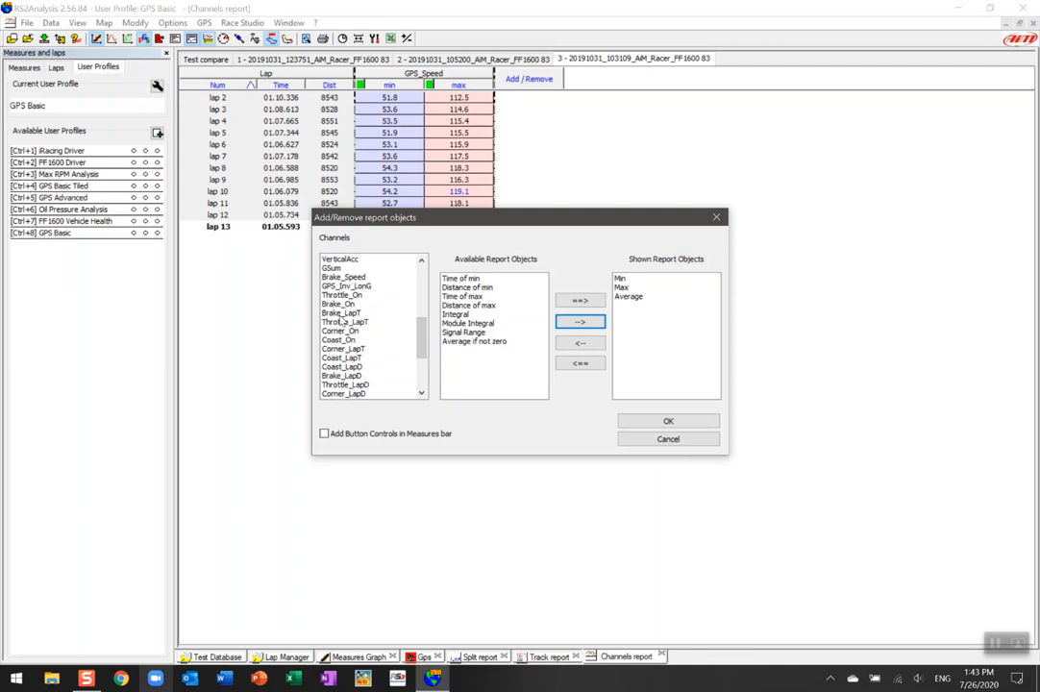
pyautogui.click(342, 311)
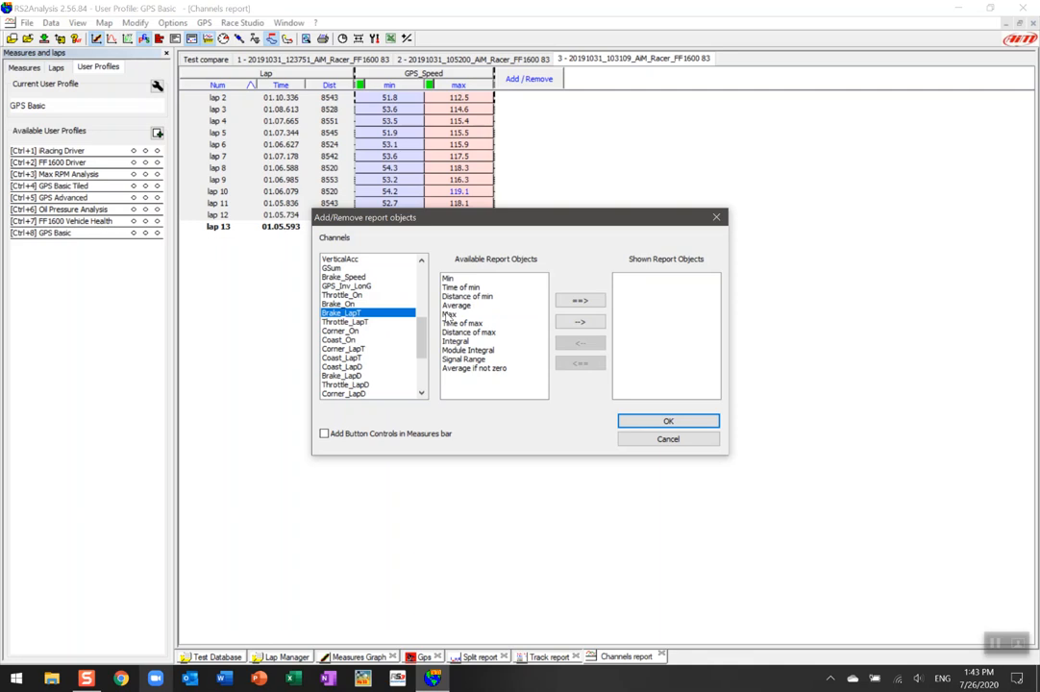
pyautogui.click(580, 321)
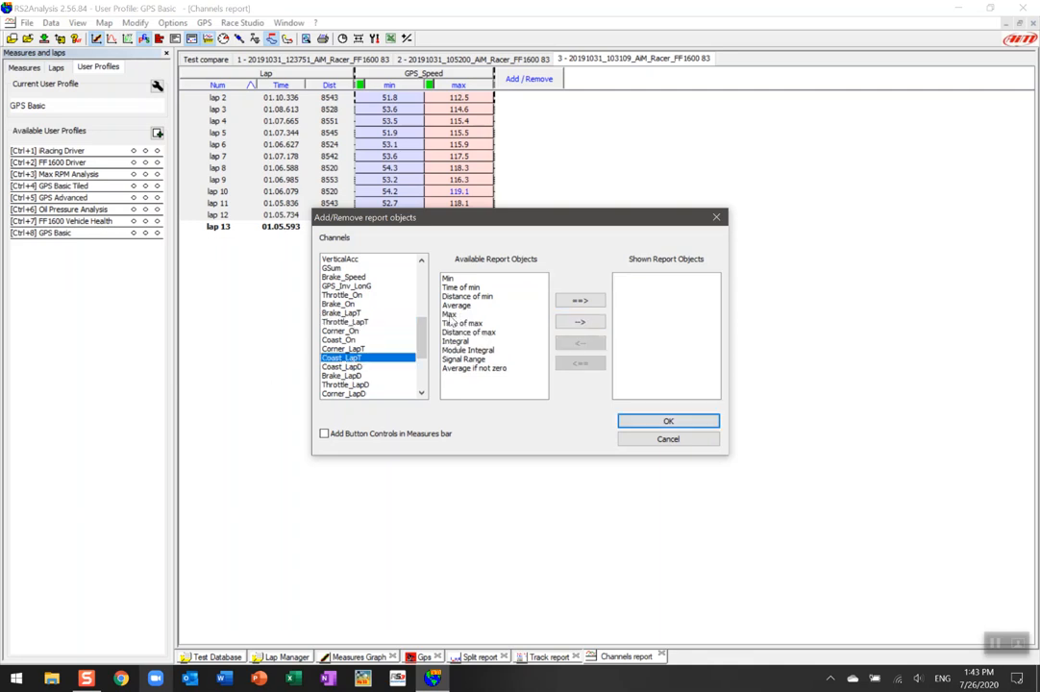
pyautogui.click(580, 321)
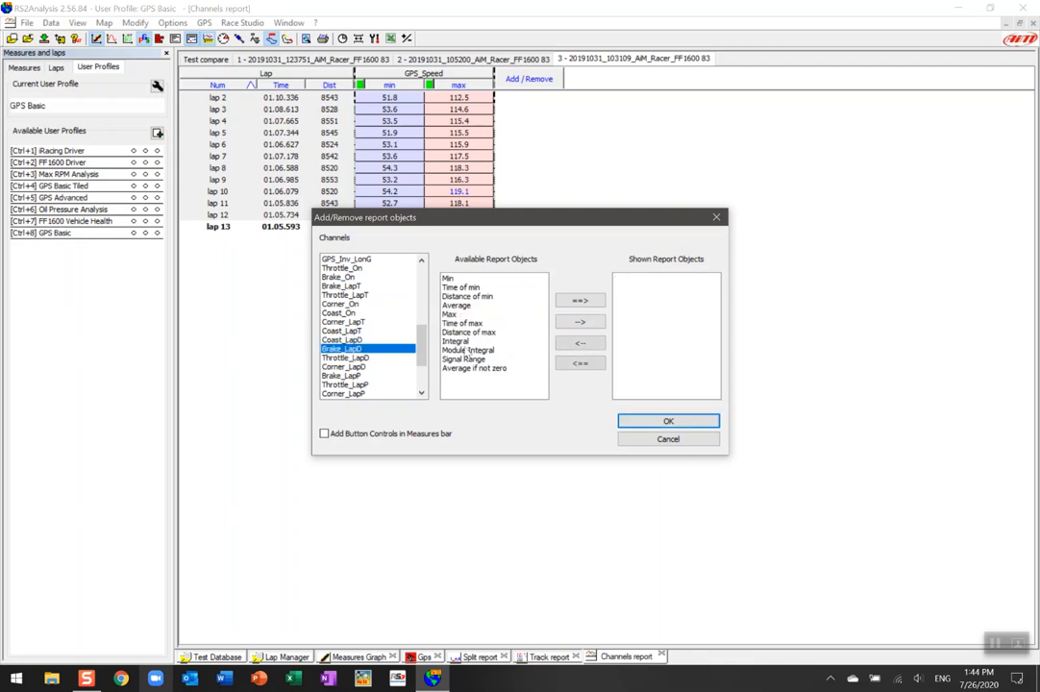
pyautogui.click(580, 321)
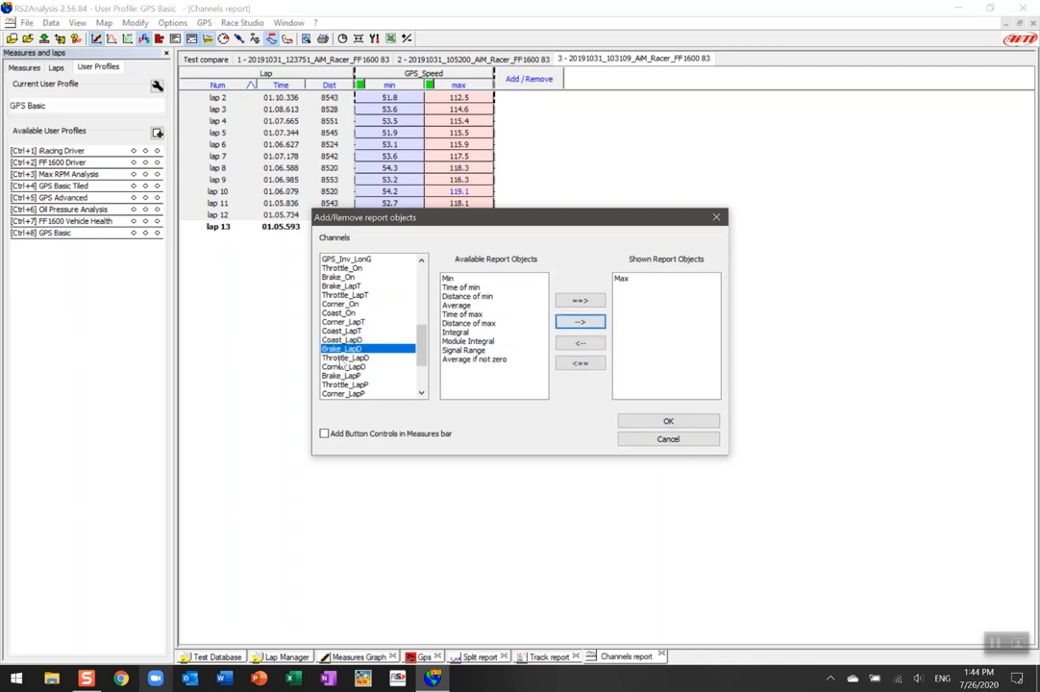
pyautogui.click(581, 321)
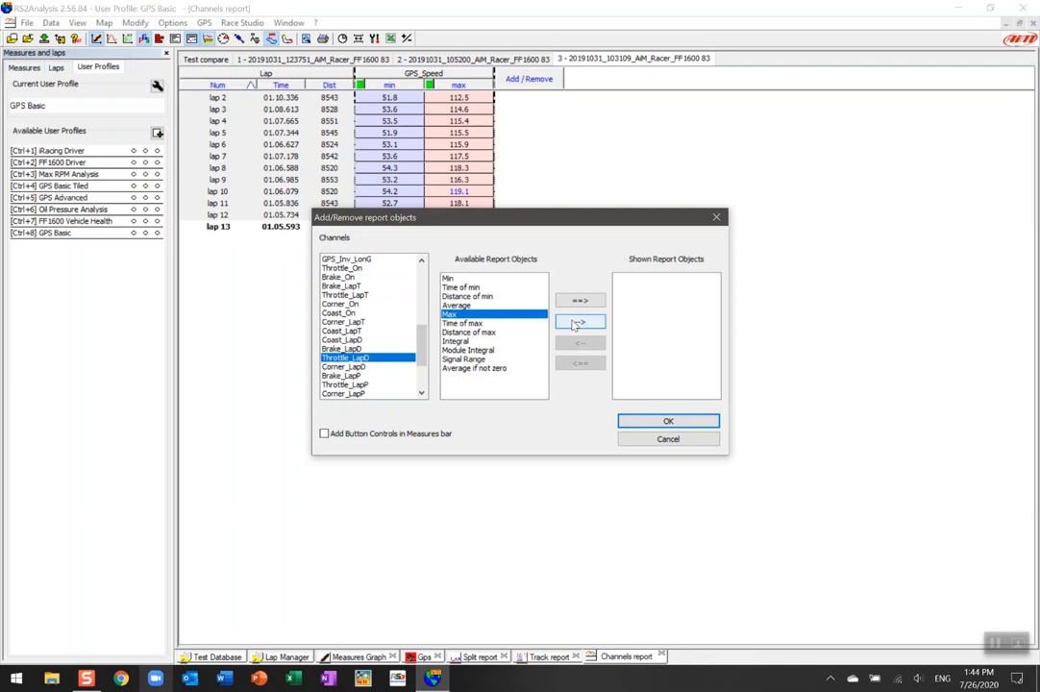
pyautogui.click(580, 321)
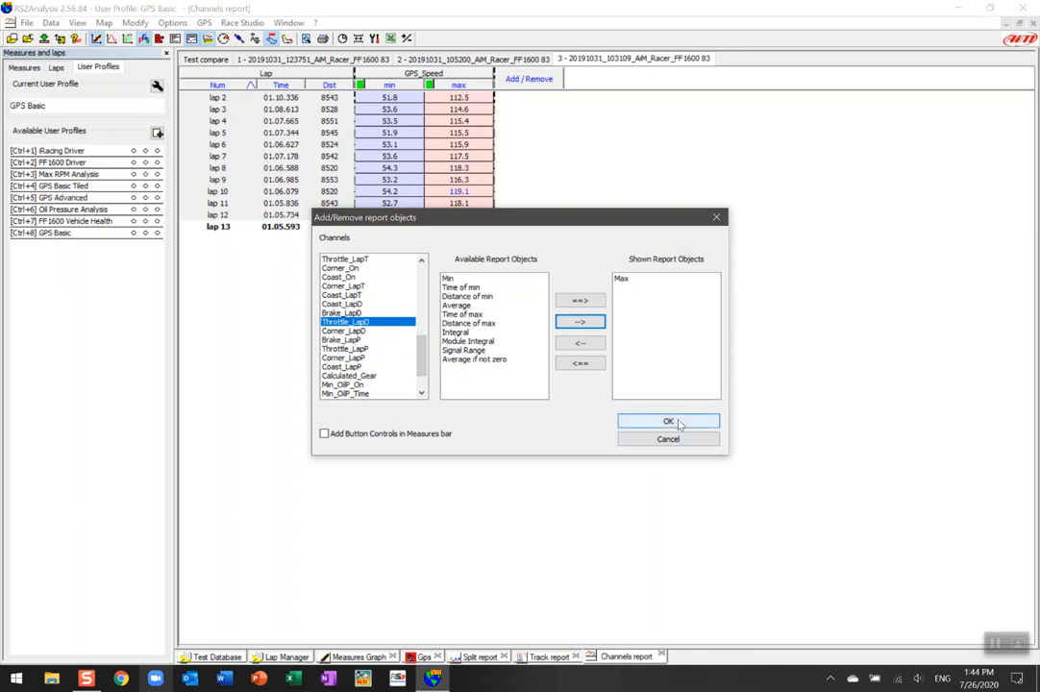
pyautogui.click(669, 421)
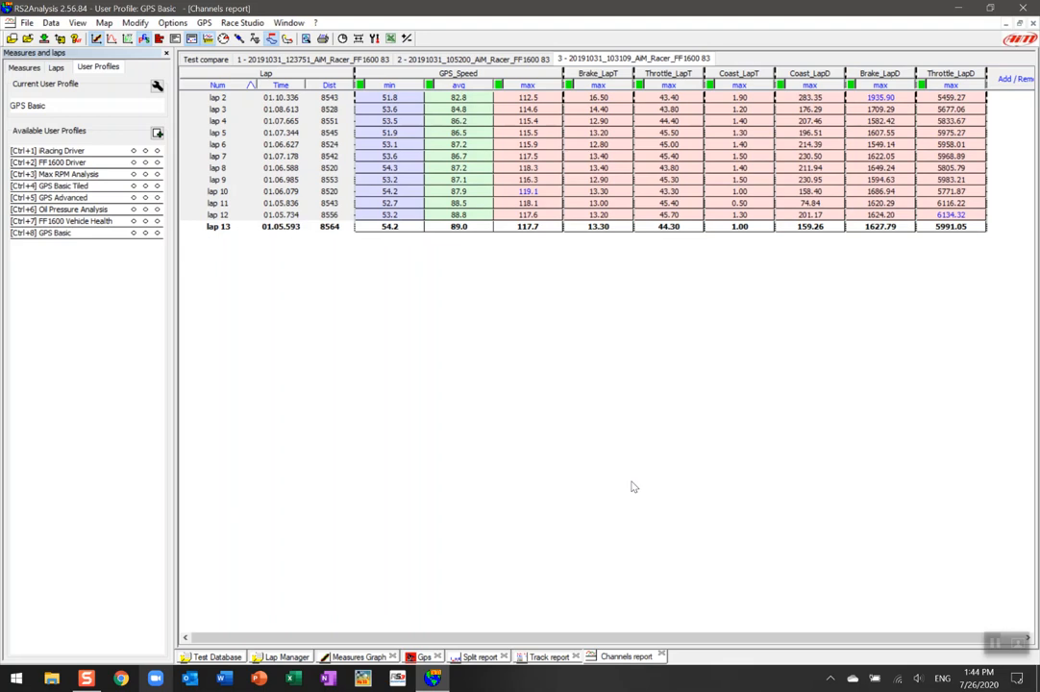
pyautogui.moveTo(891, 273)
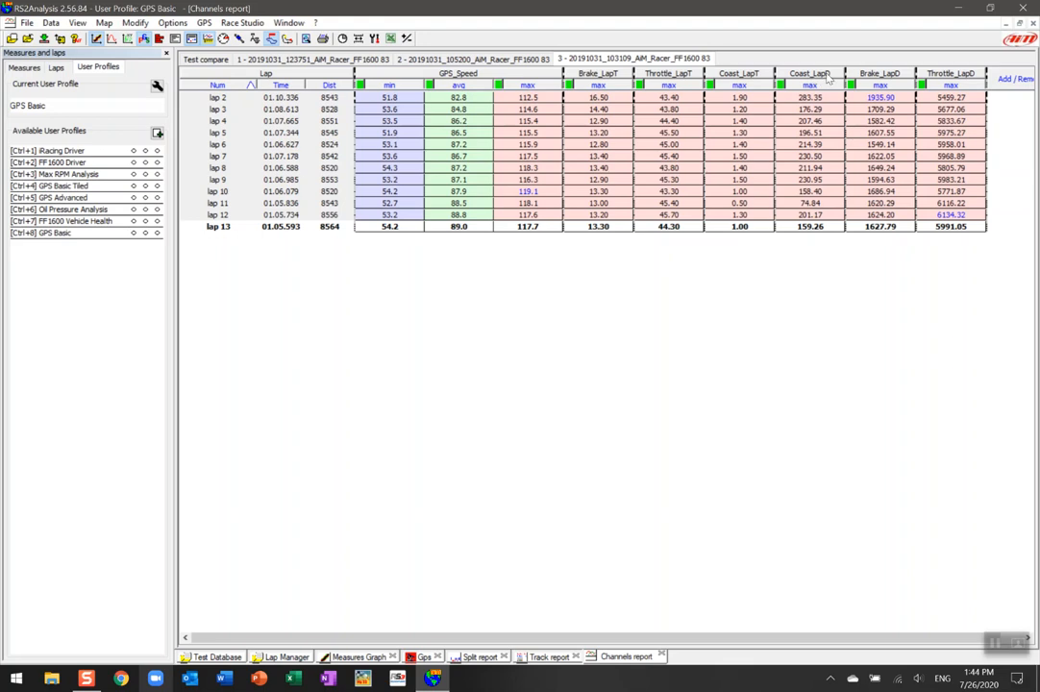
pyautogui.moveTo(882, 80)
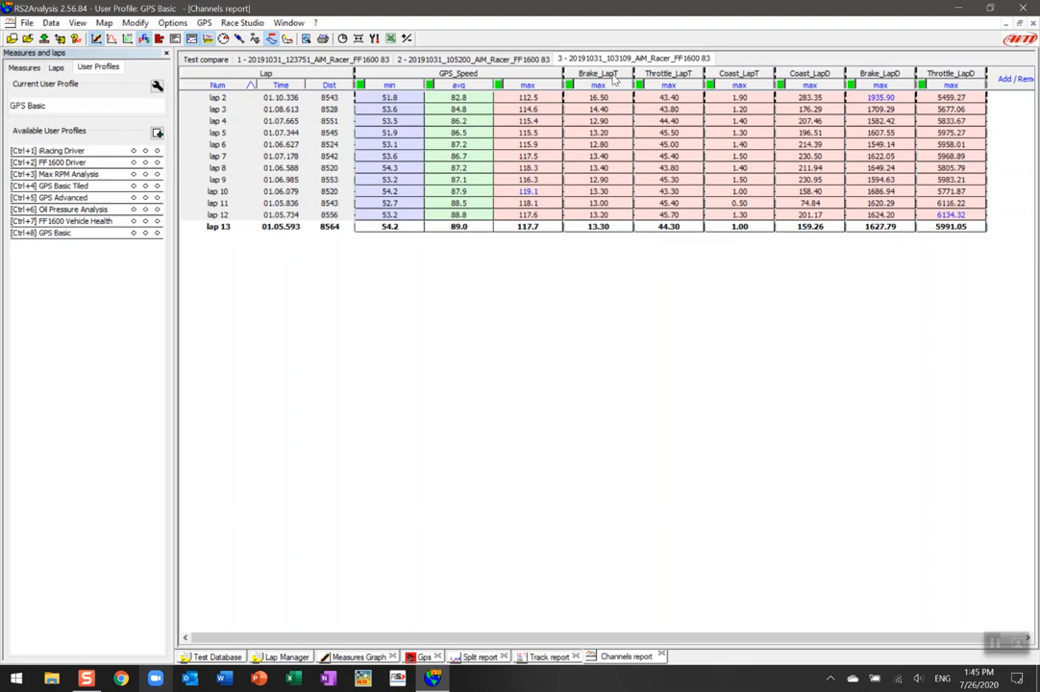
pyautogui.moveTo(707, 354)
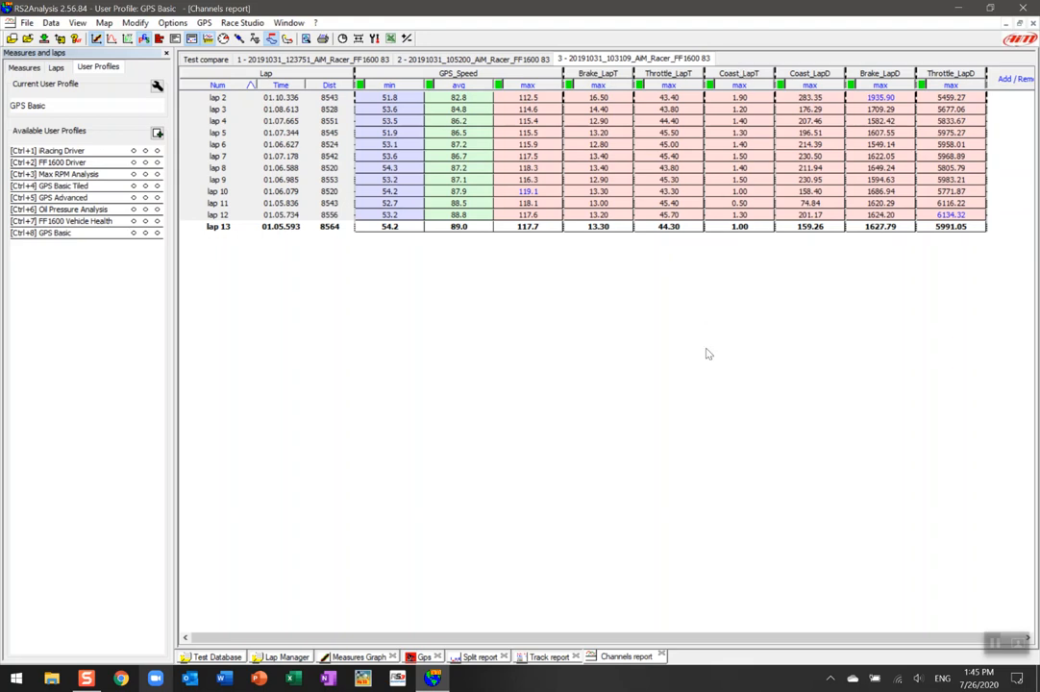
pyautogui.moveTo(484, 134)
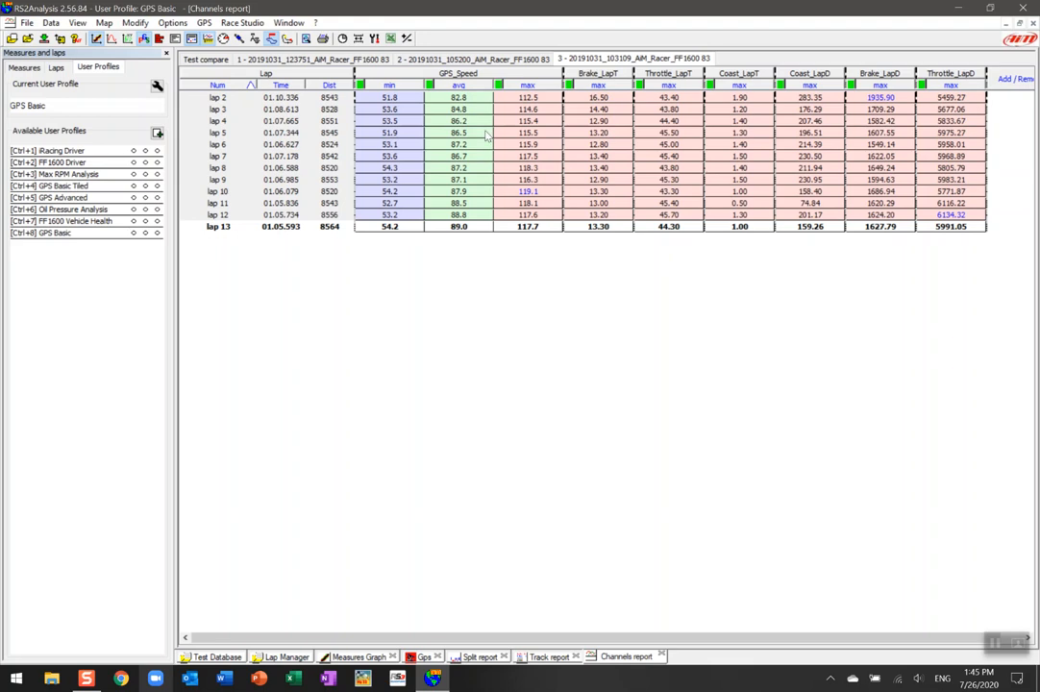
pyautogui.moveTo(457, 288)
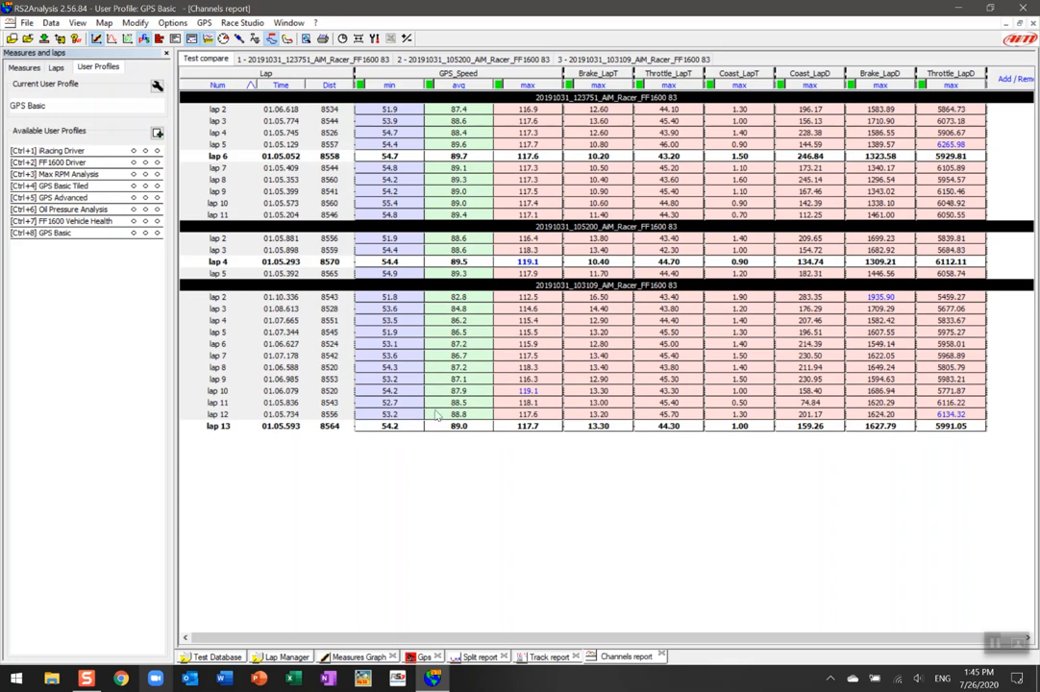
pyautogui.moveTo(460, 435)
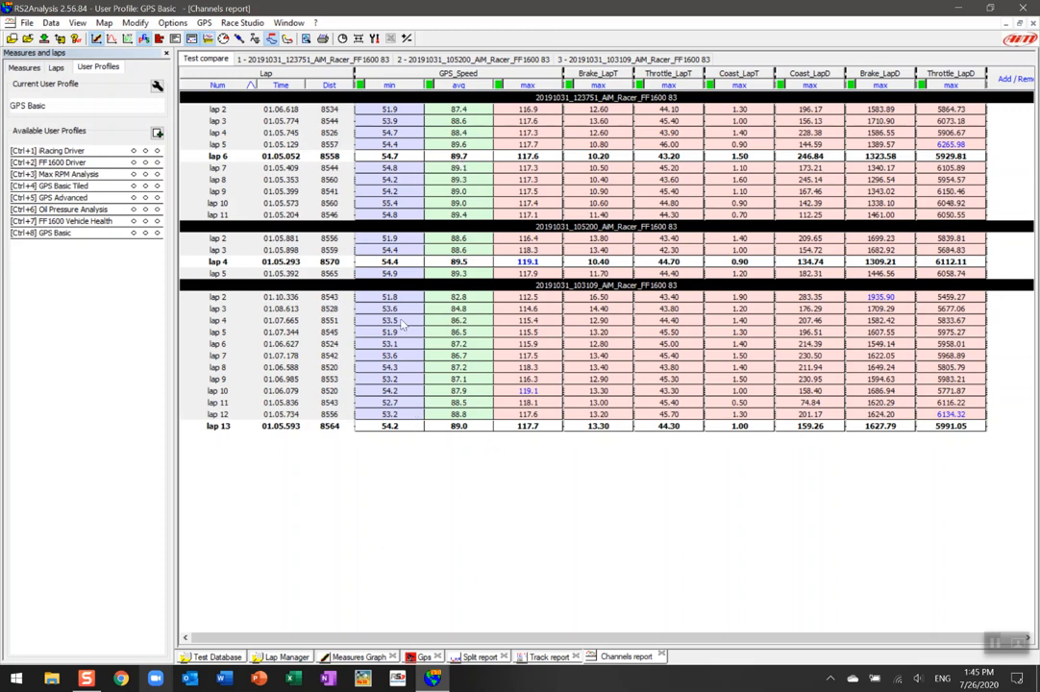
pyautogui.moveTo(396, 156)
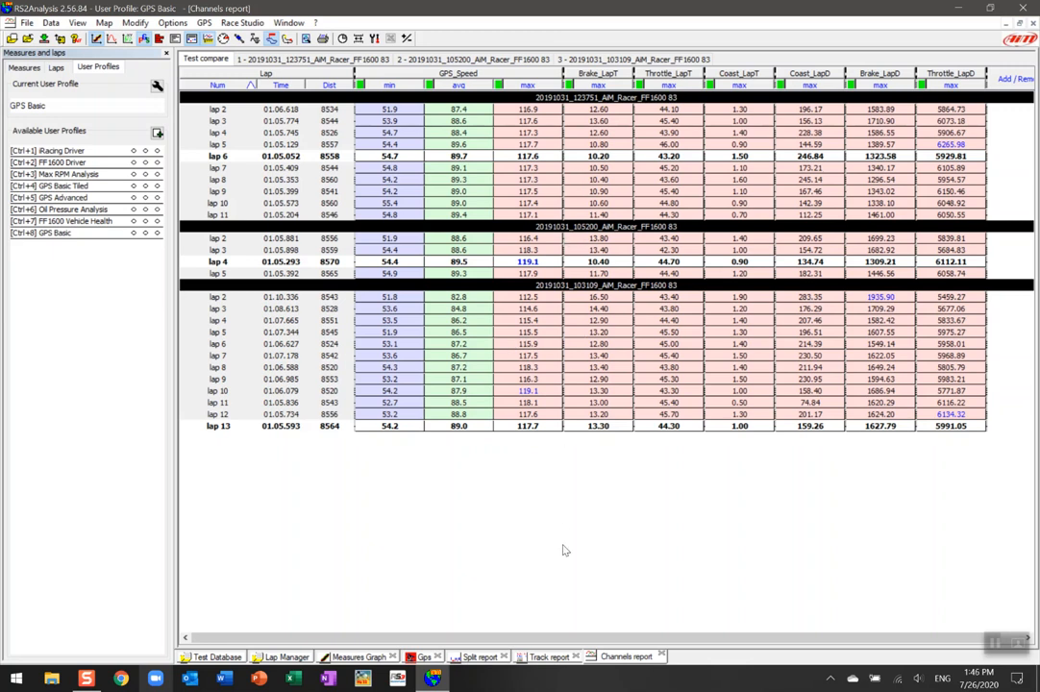
pyautogui.moveTo(557, 565)
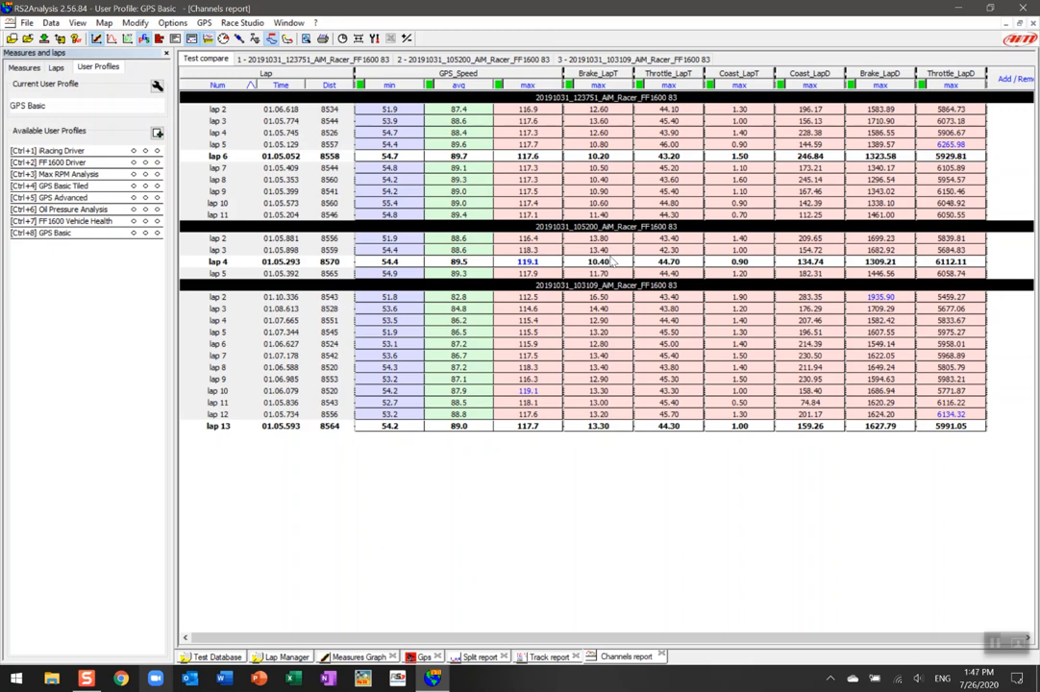
pyautogui.moveTo(607, 434)
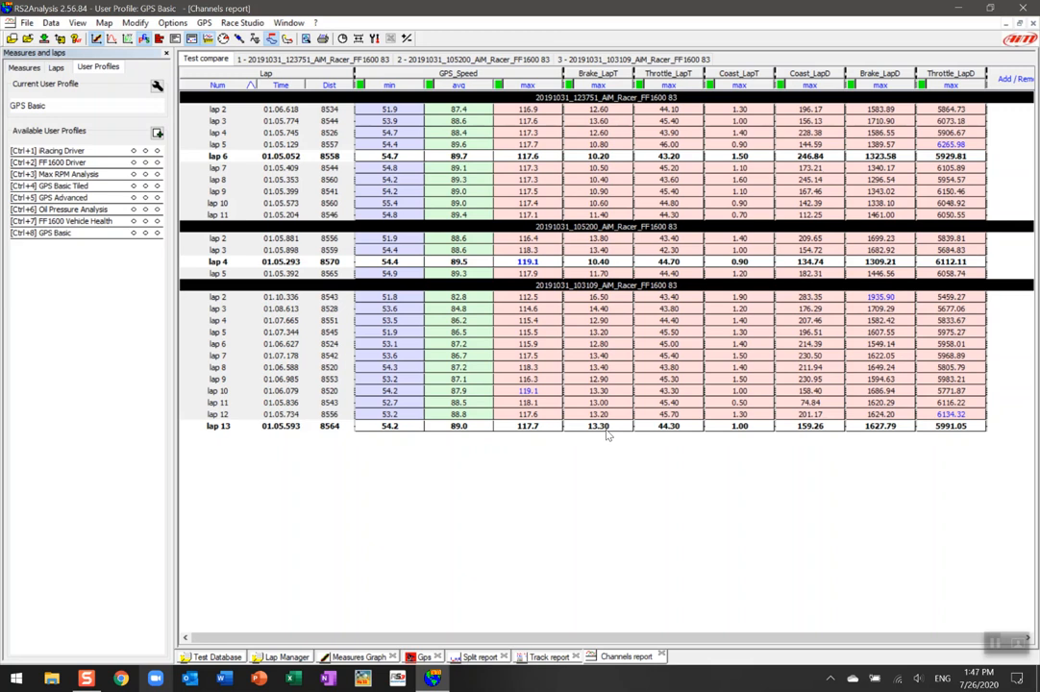
pyautogui.moveTo(734, 215)
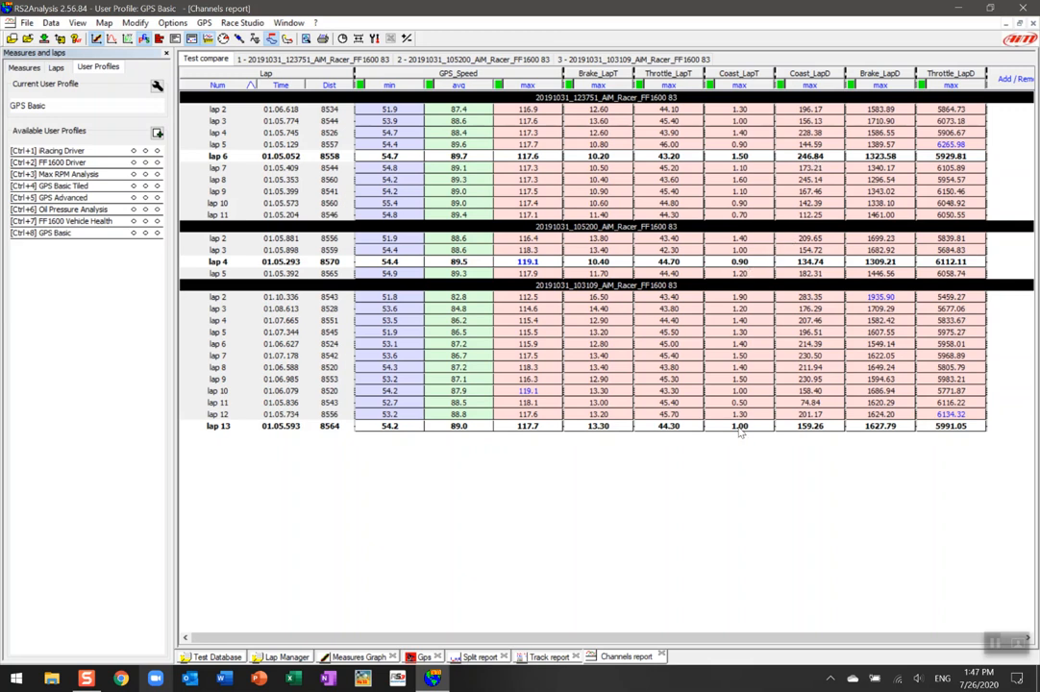
pyautogui.moveTo(740, 454)
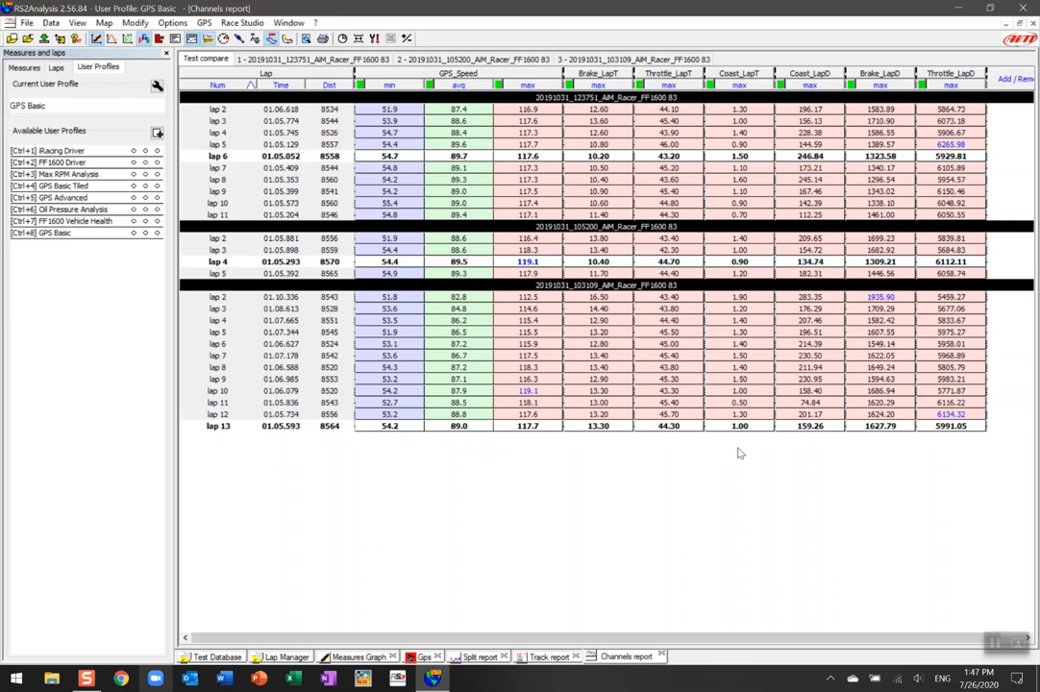